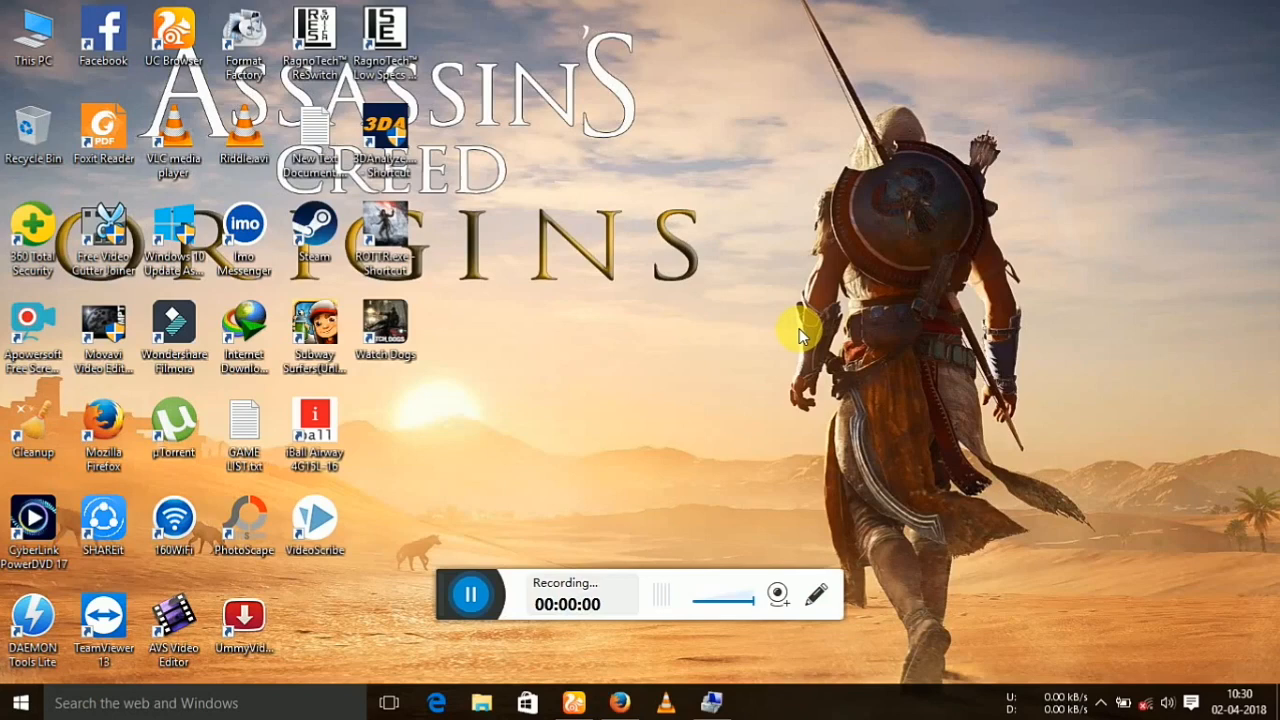
pyautogui.moveTo(765, 410)
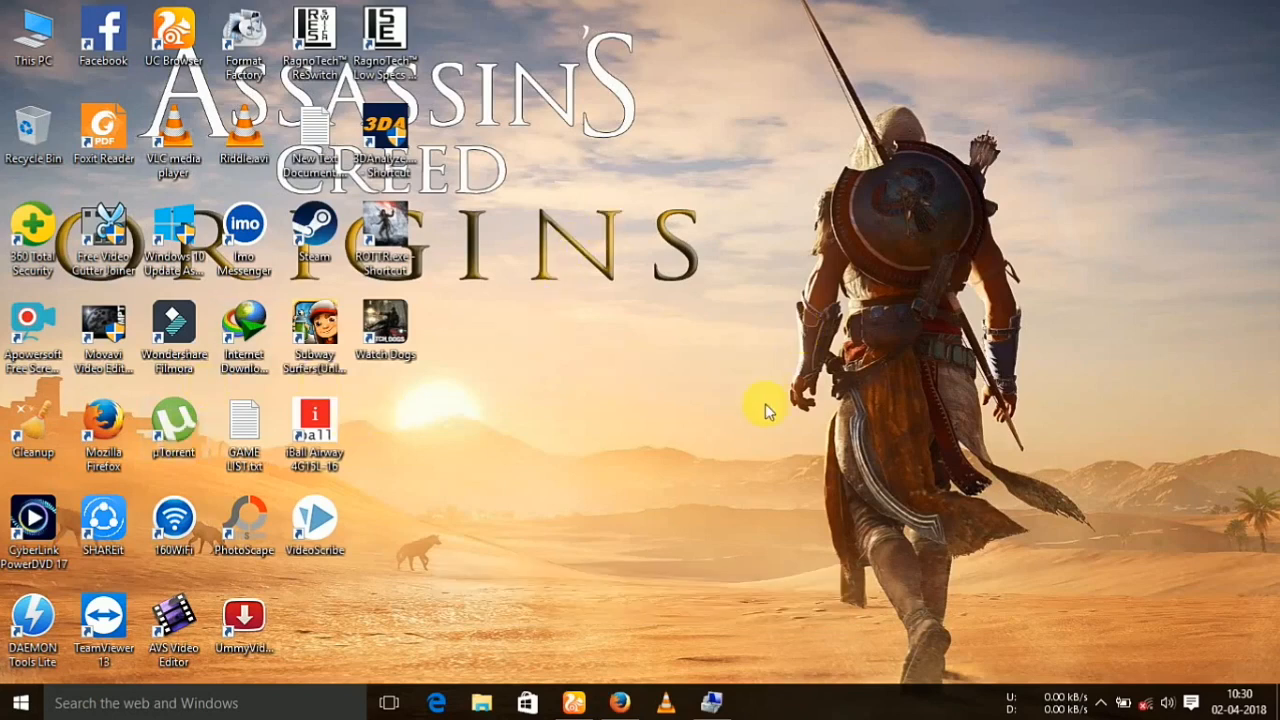
pyautogui.moveTo(855, 190)
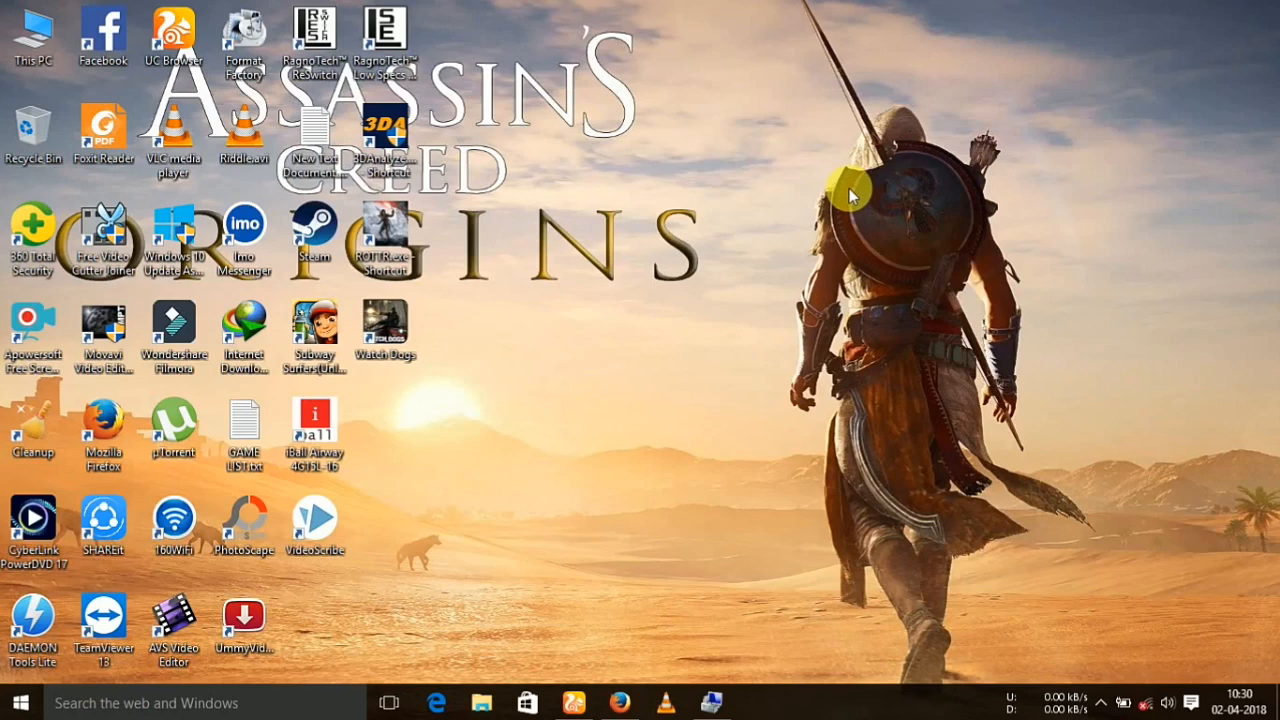
pyautogui.moveTo(505, 290)
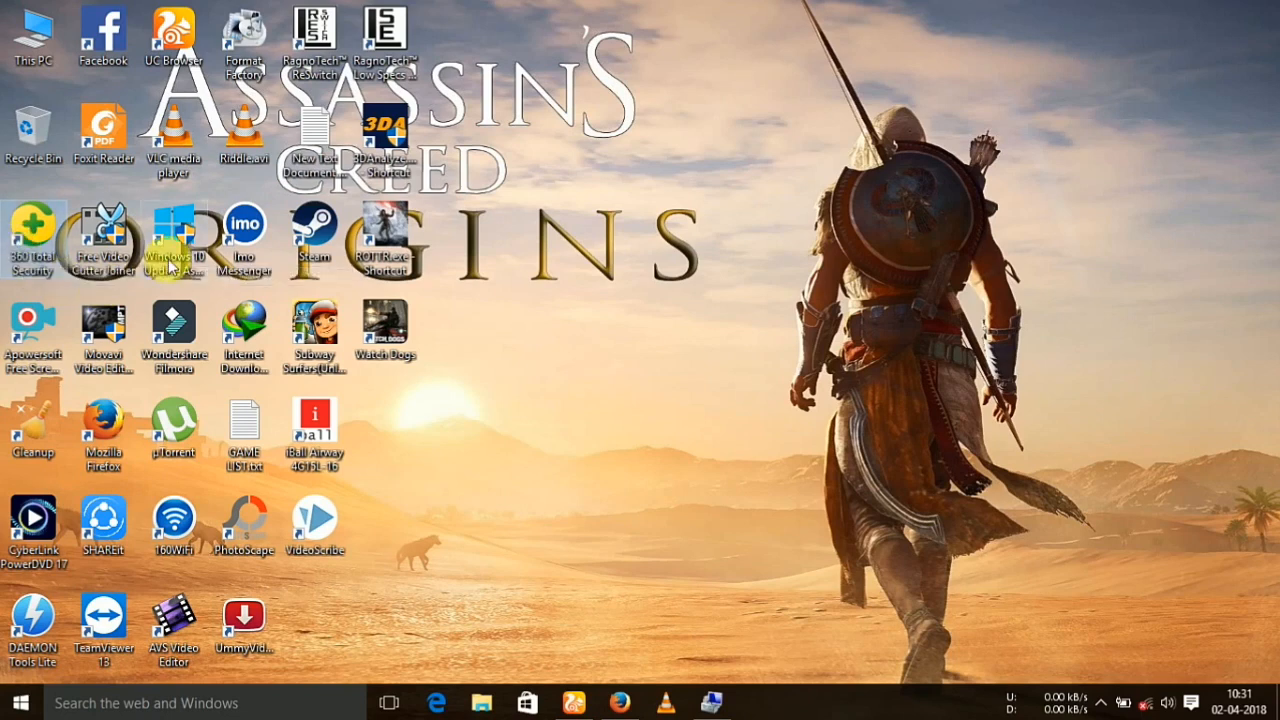
pyautogui.moveTo(243, 310)
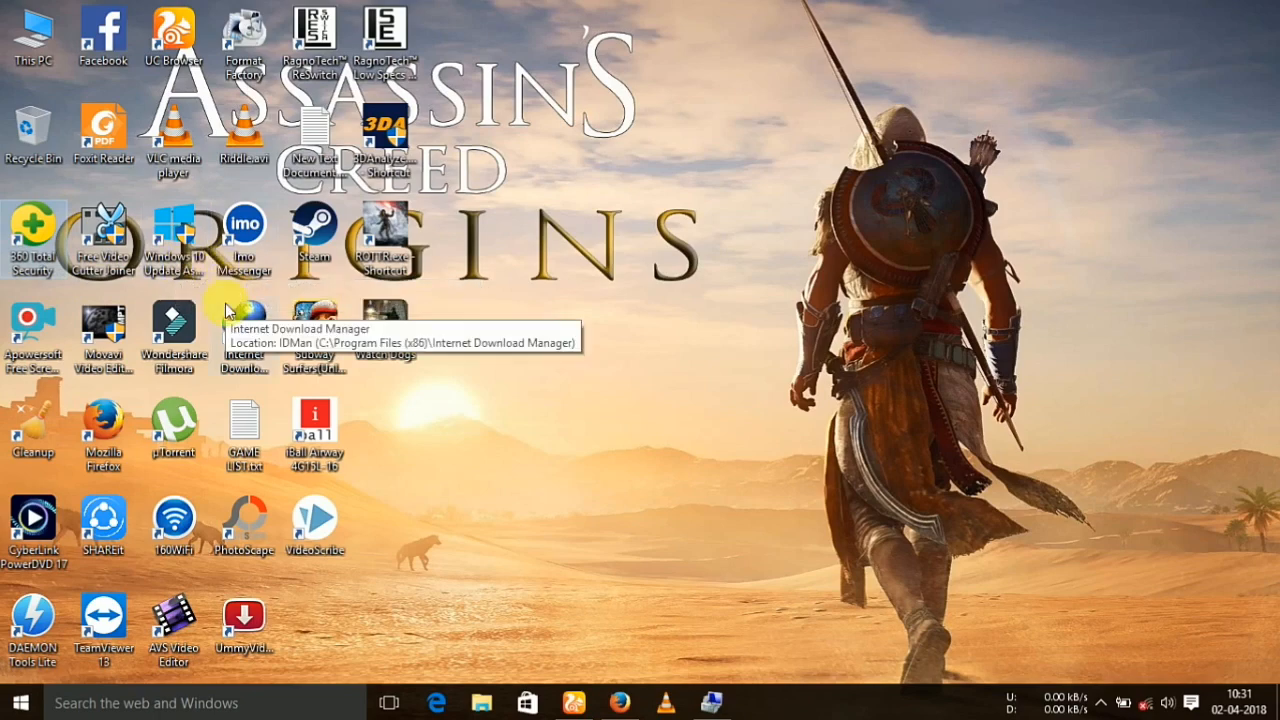
# Step: Launch 360 Total Security and open Game Booster from the Tool Box to see Steam and ROTTR.exe
pyautogui.doubleClick(33, 230)
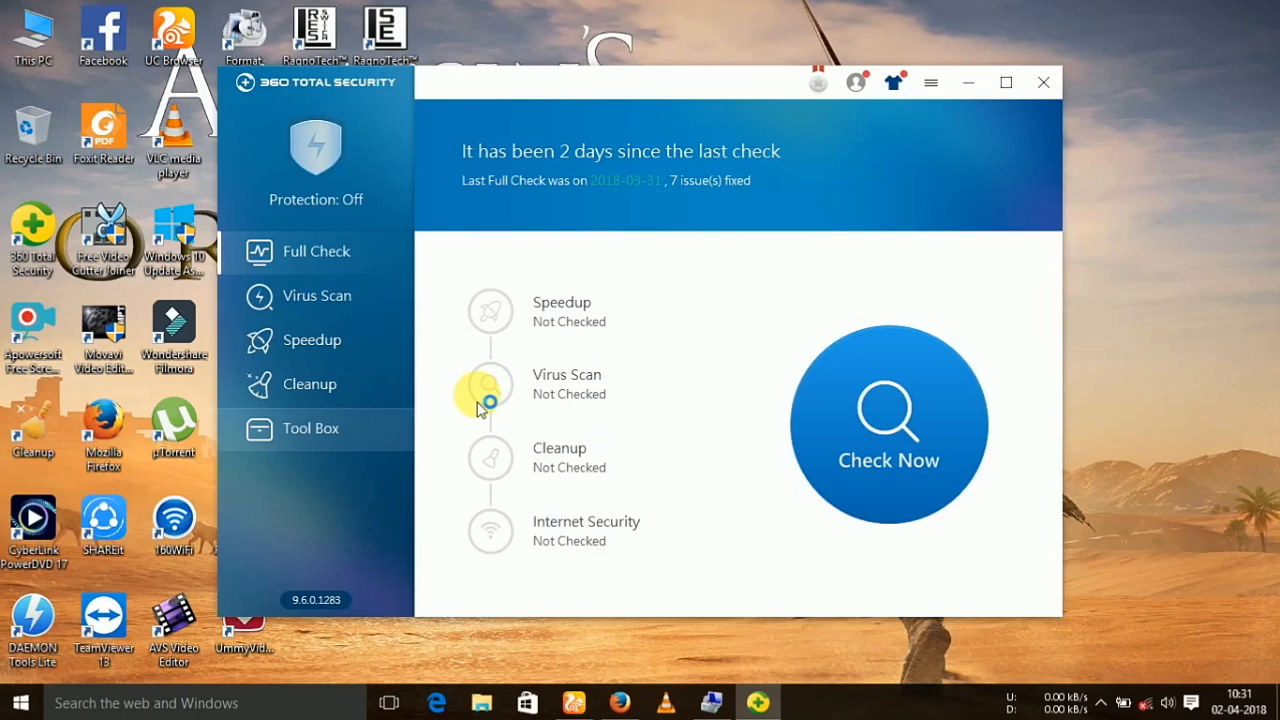
pyautogui.click(310, 428)
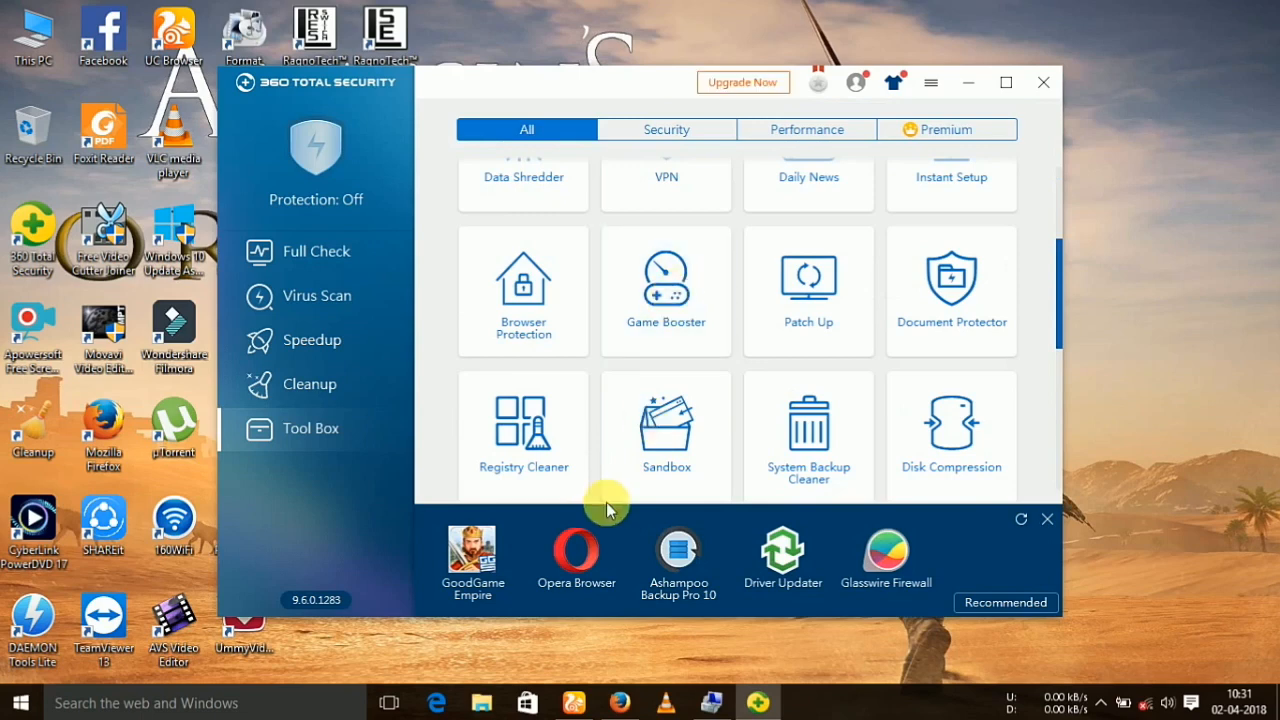
pyautogui.click(665, 290)
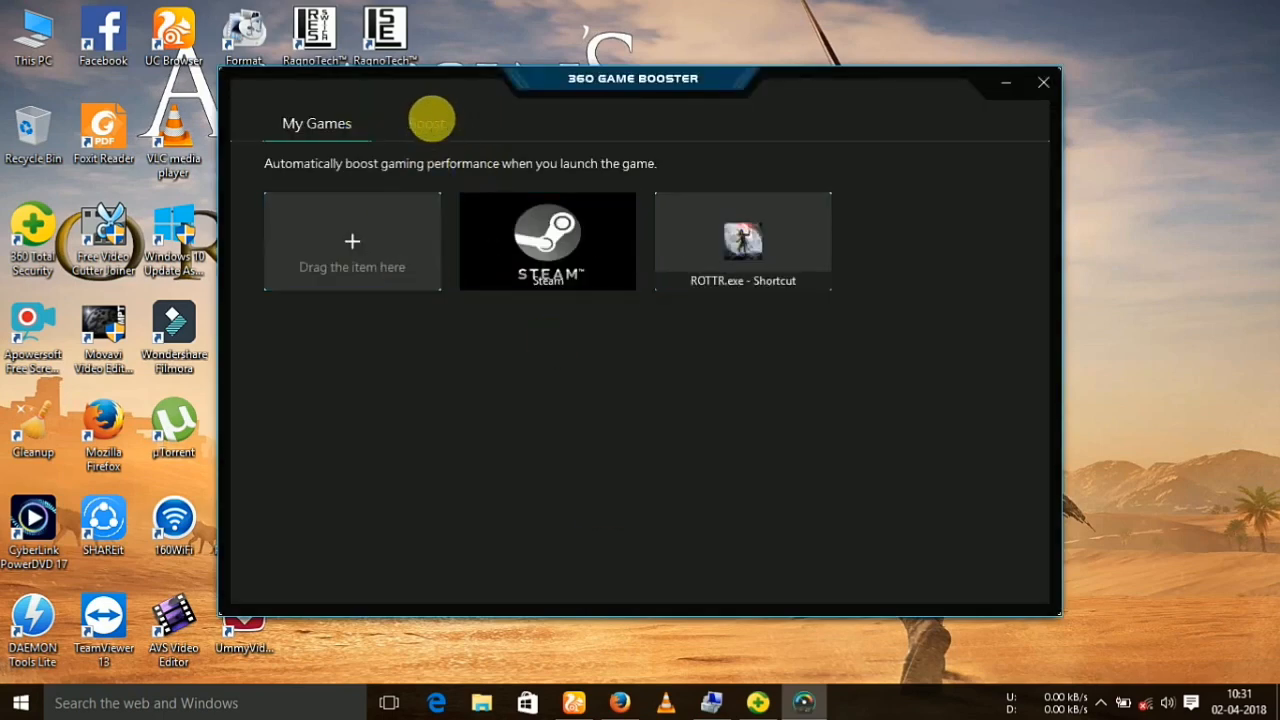
# Step: On the Boost tab, mark firefox.exe for termination and unmark Lame.exe
pyautogui.click(430, 120)
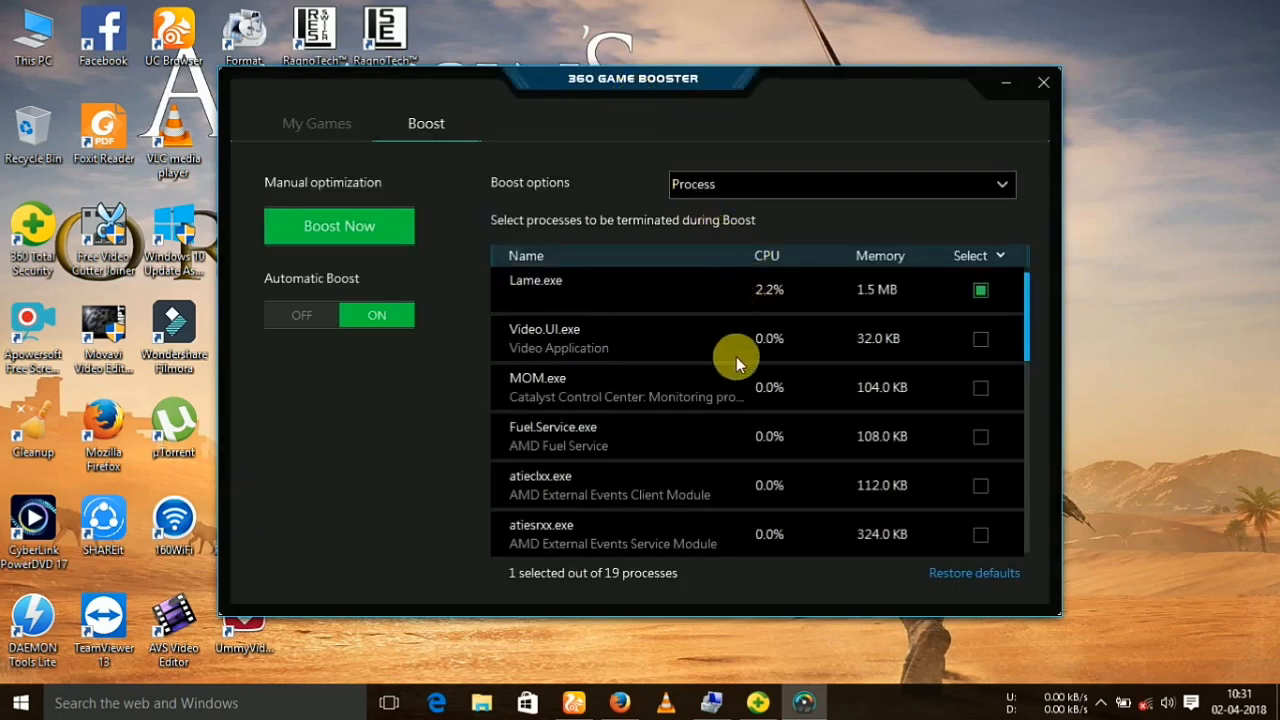
pyautogui.scroll(-3)
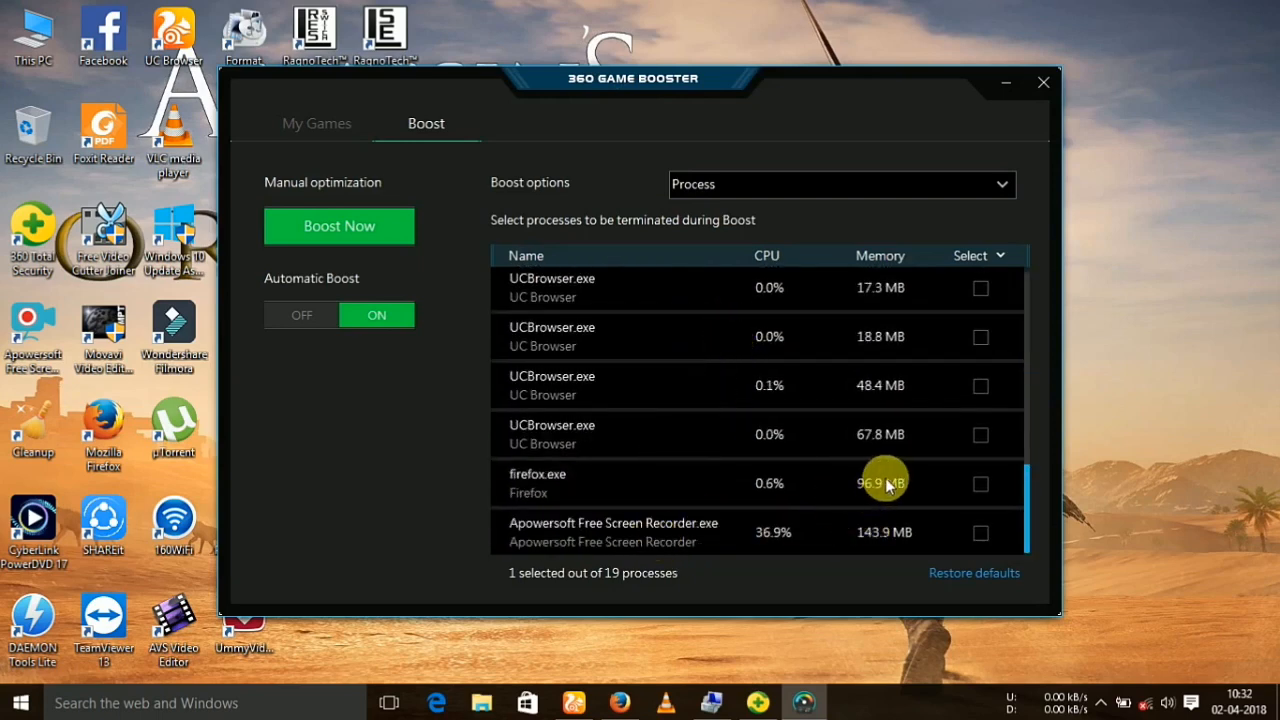
pyautogui.moveTo(980, 481)
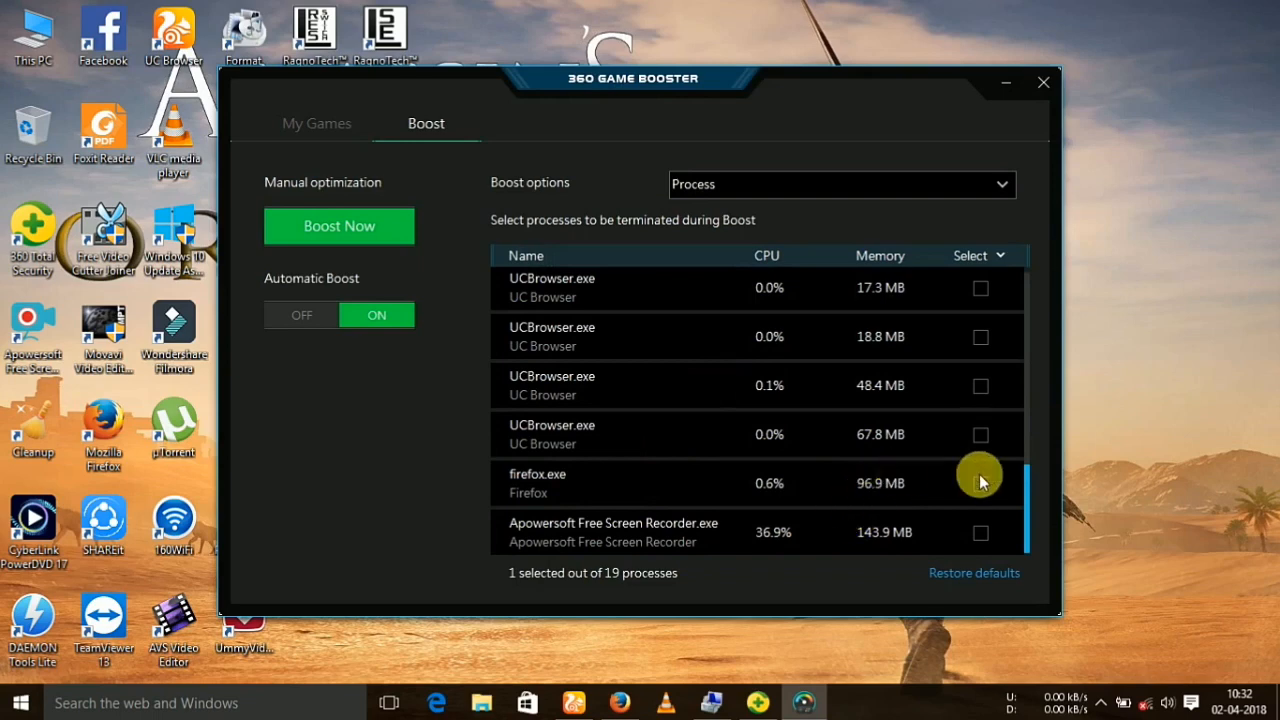
pyautogui.click(981, 484)
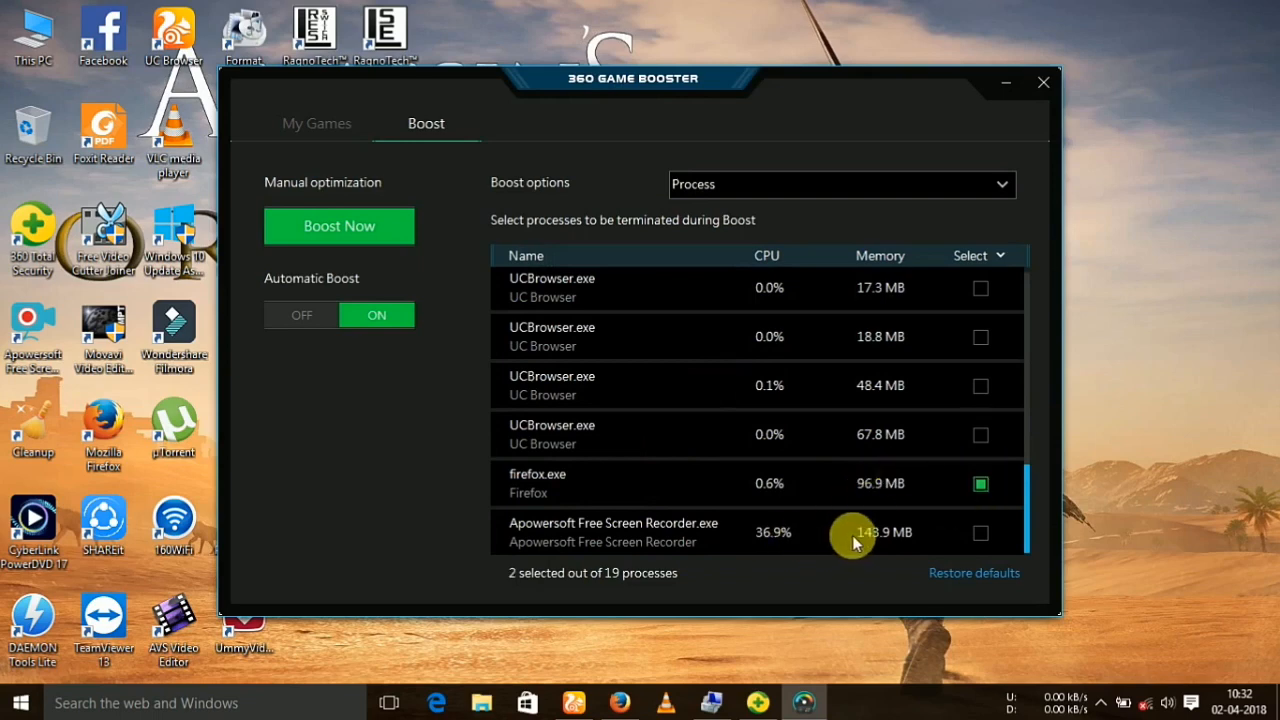
pyautogui.moveTo(910, 532)
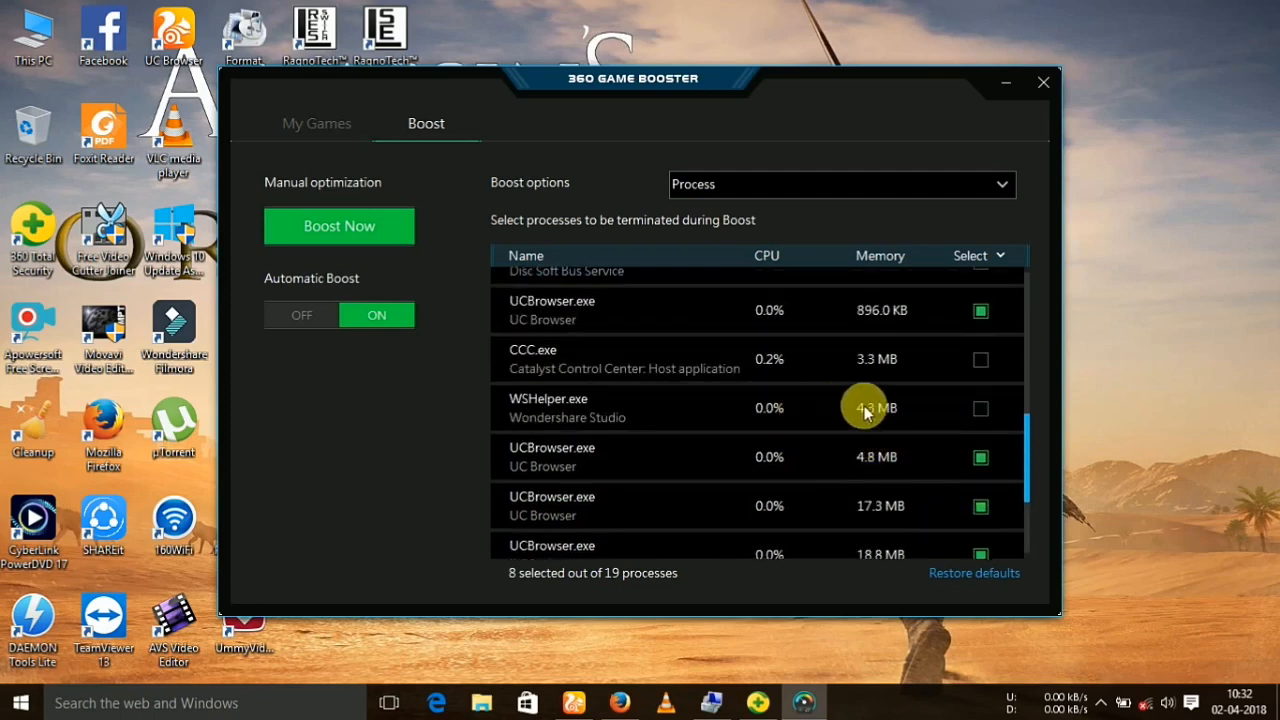
pyautogui.scroll(-3)
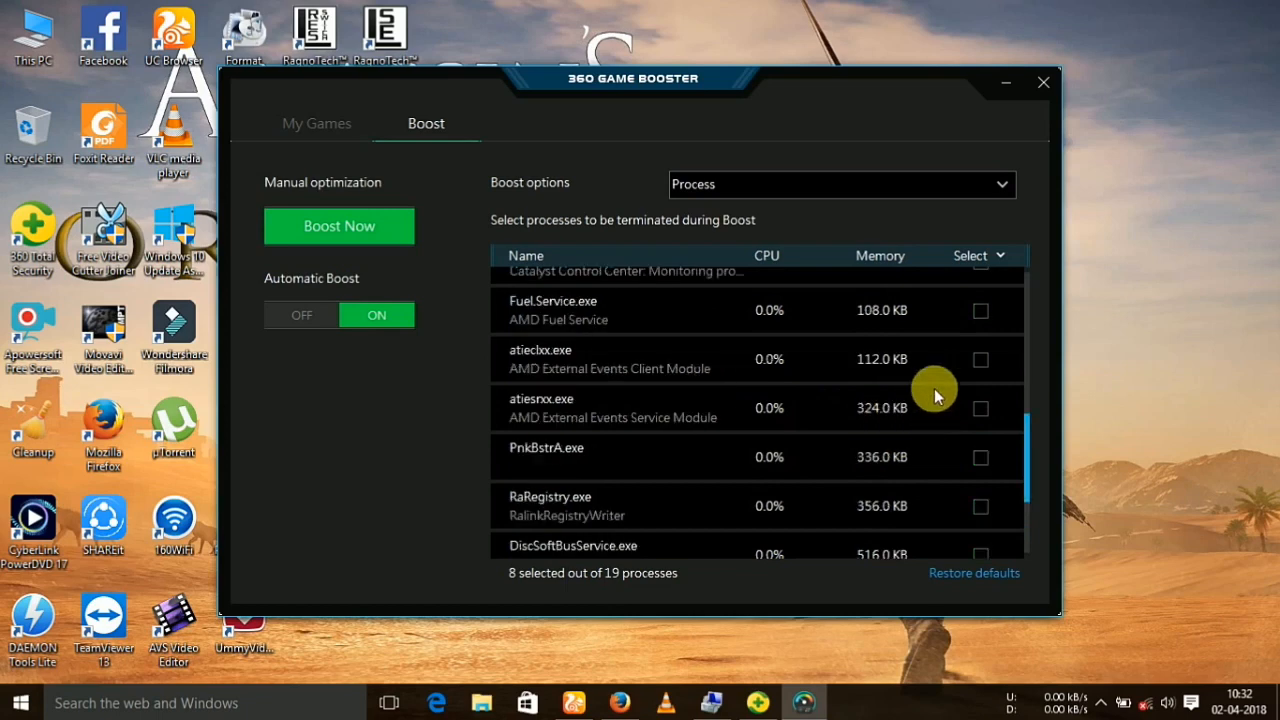
pyautogui.scroll(-3)
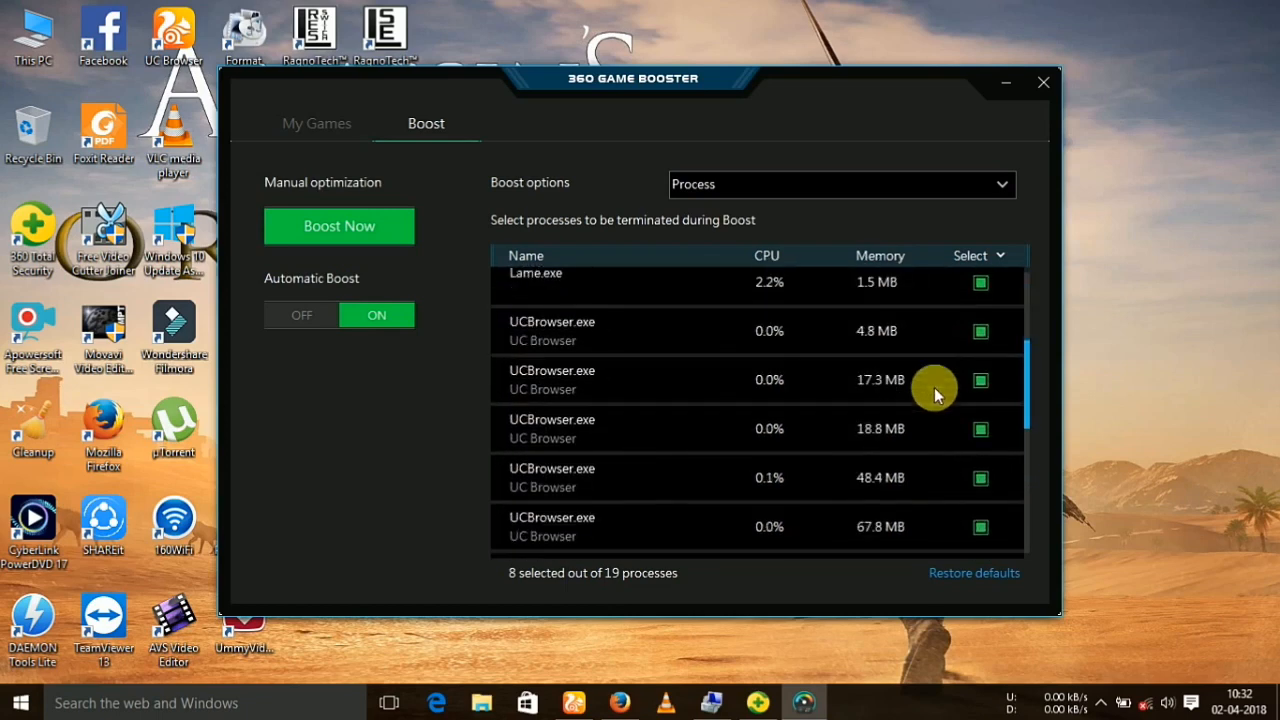
pyautogui.scroll(-3)
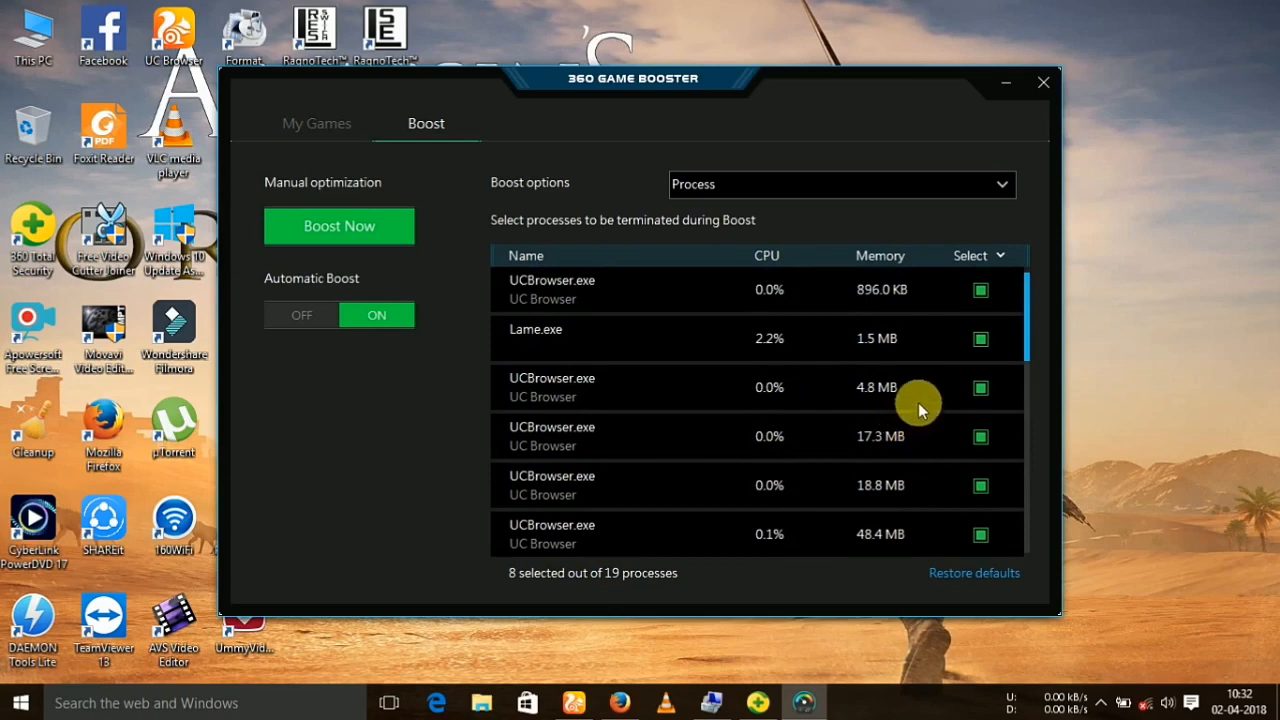
pyautogui.moveTo(440, 213)
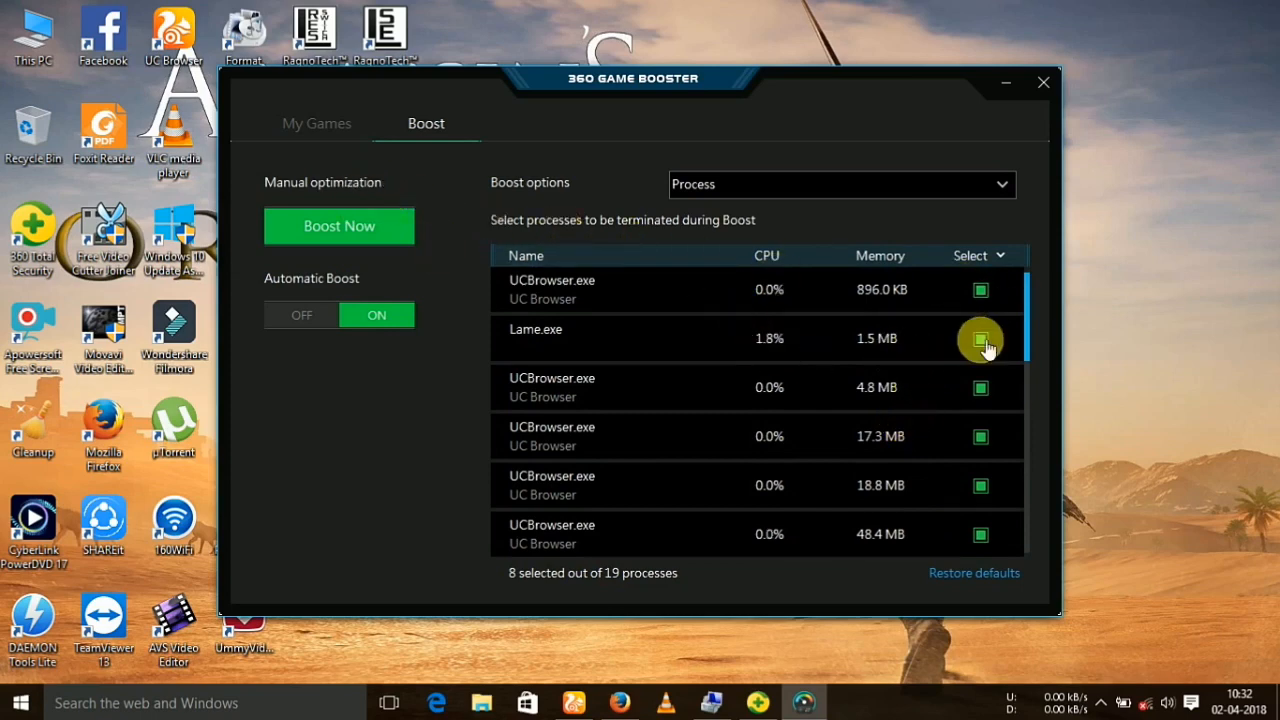
pyautogui.click(981, 339)
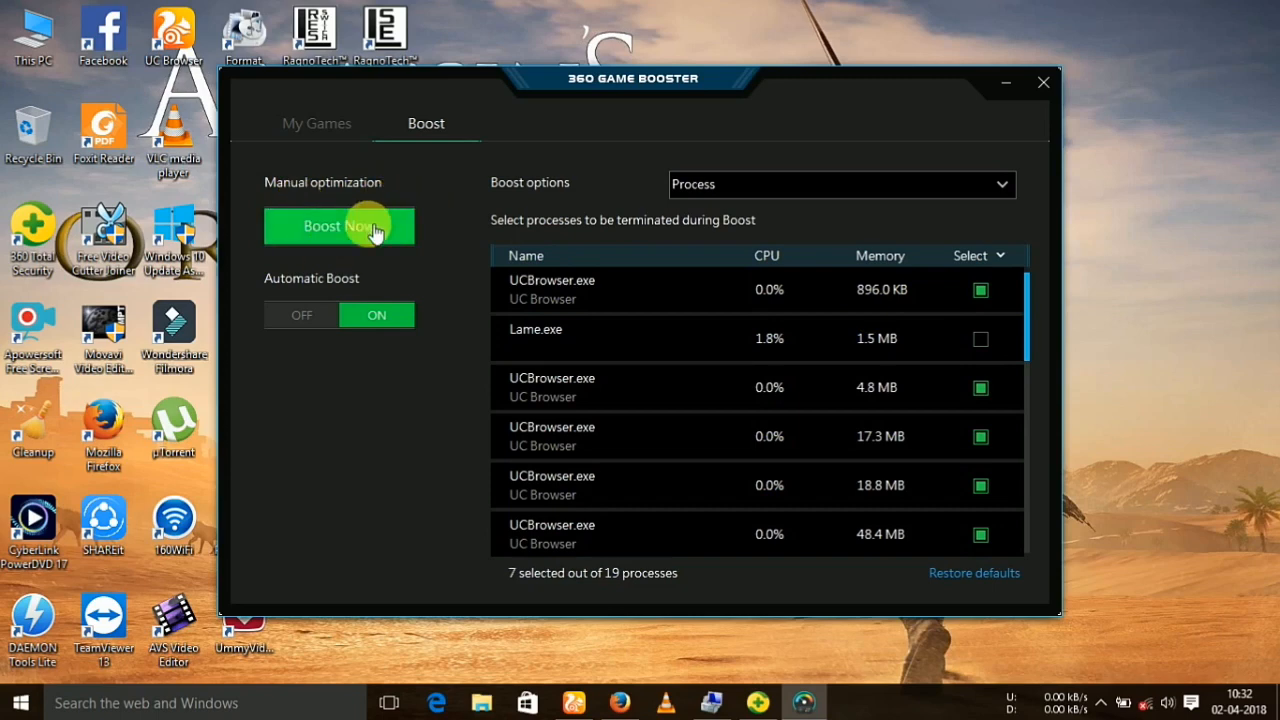
# Step: Run Boost Now to end marked processes, sort remaining ones by CPU, then go to My Games
pyautogui.click(339, 225)
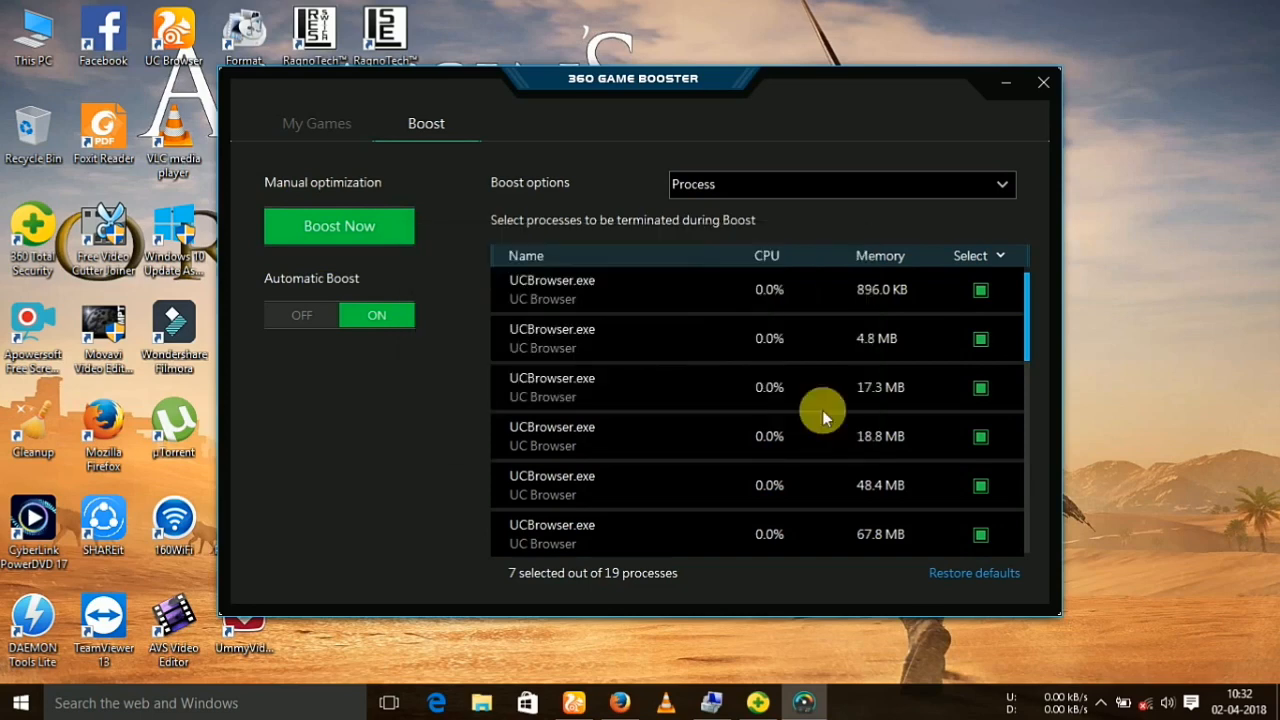
pyautogui.click(339, 225)
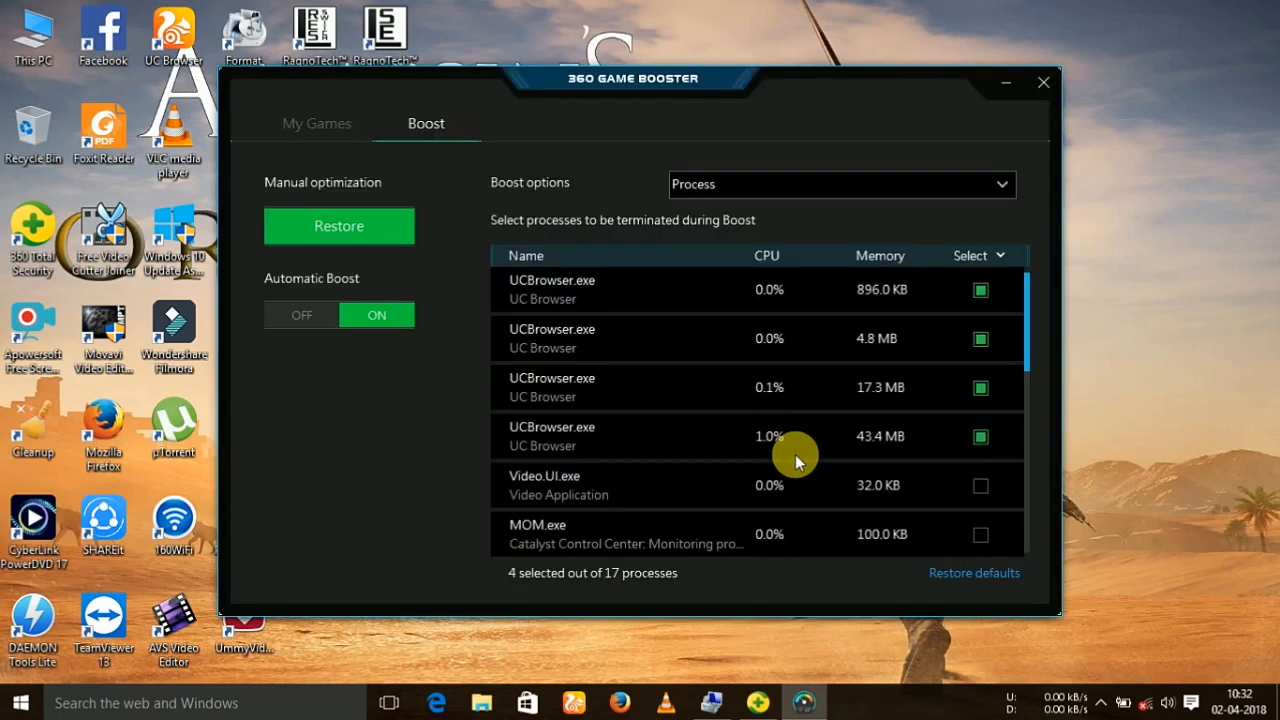
pyautogui.click(767, 255)
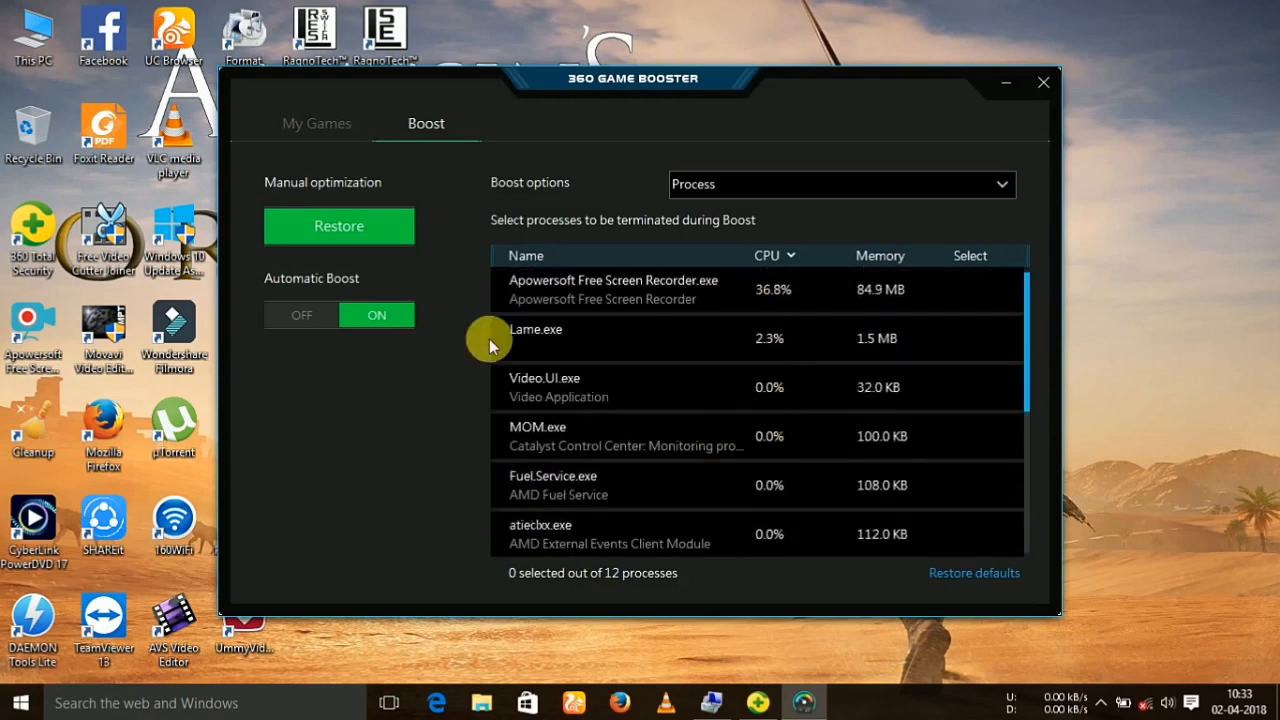
pyautogui.click(316, 123)
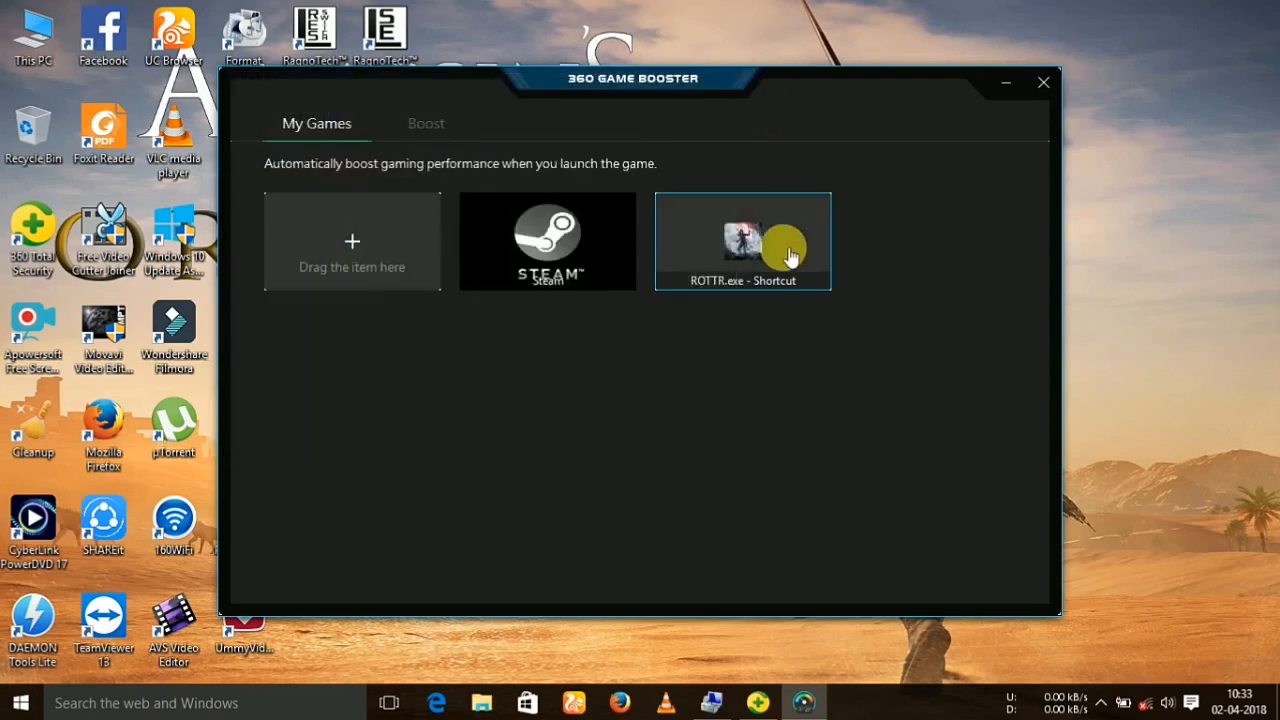
pyautogui.click(742, 240)
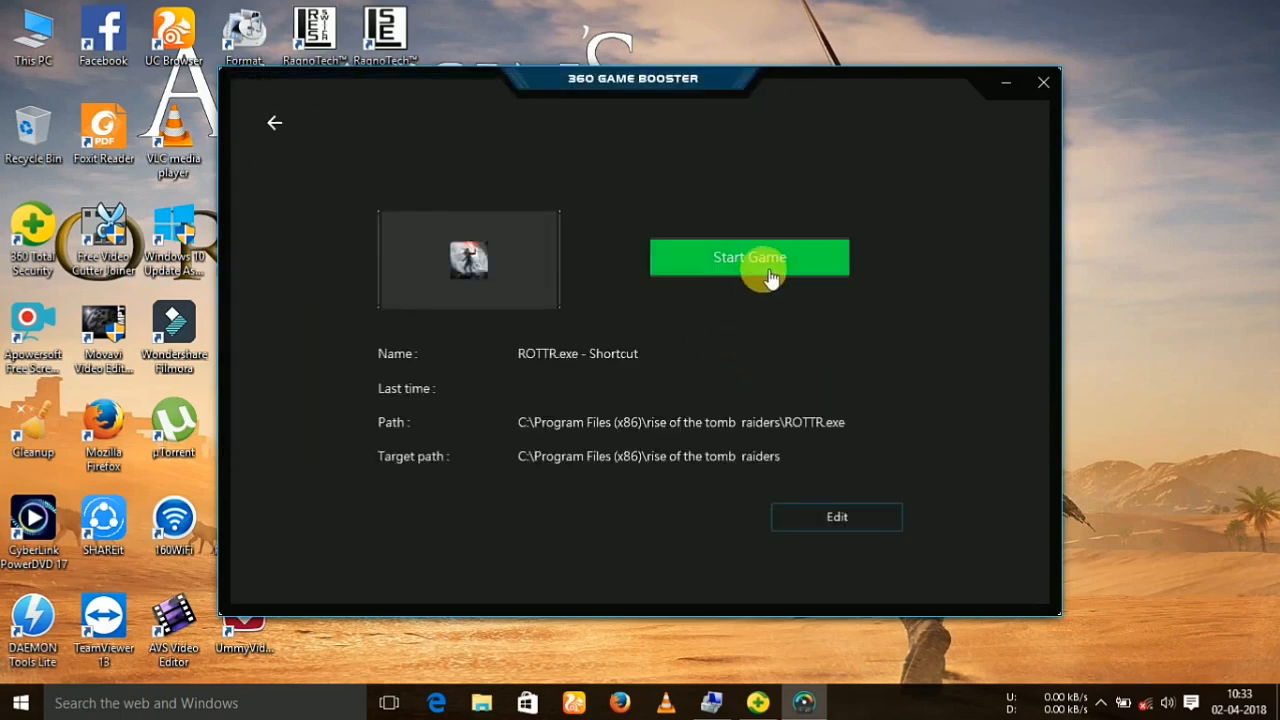
pyautogui.moveTo(705, 350)
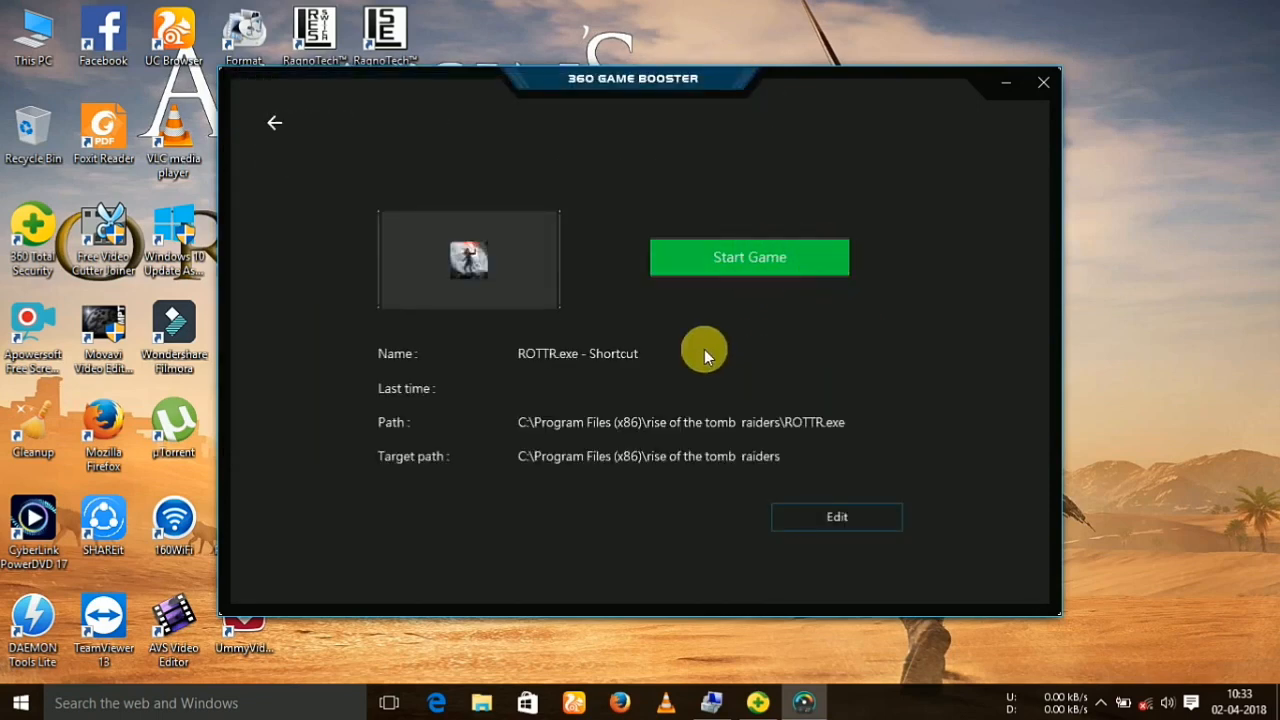
pyautogui.moveTo(280, 123)
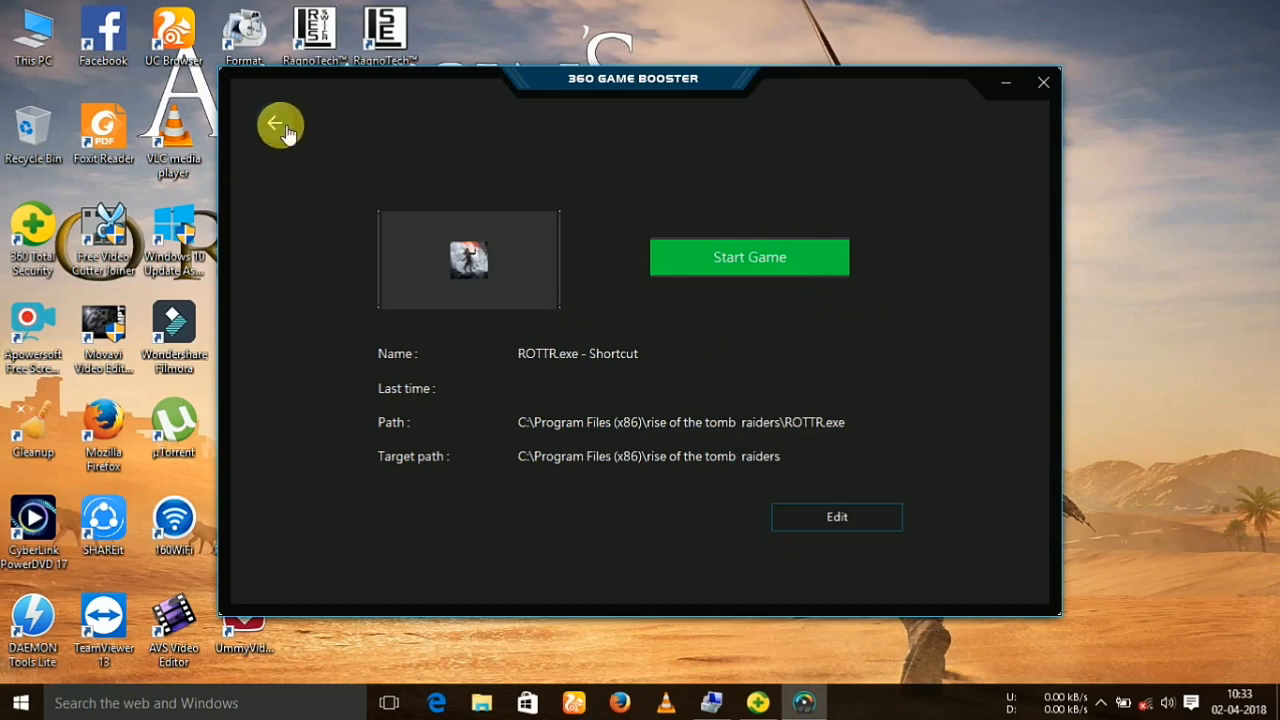
pyautogui.click(281, 124)
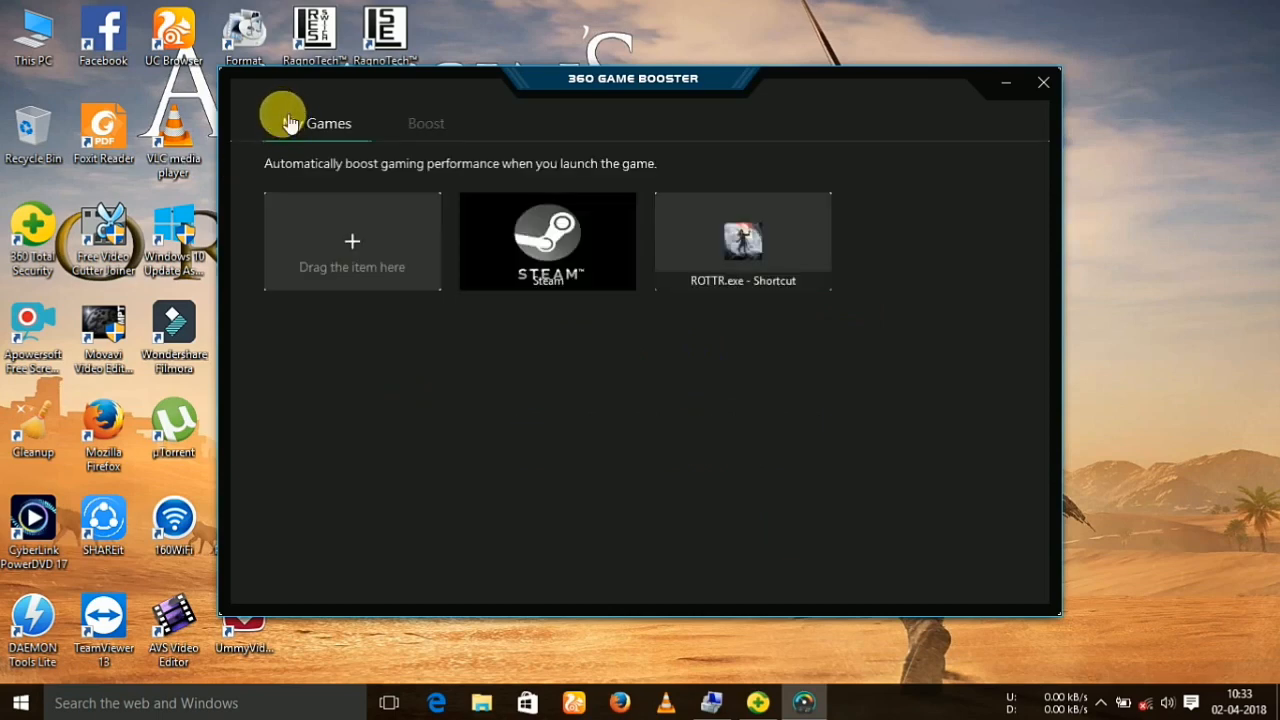